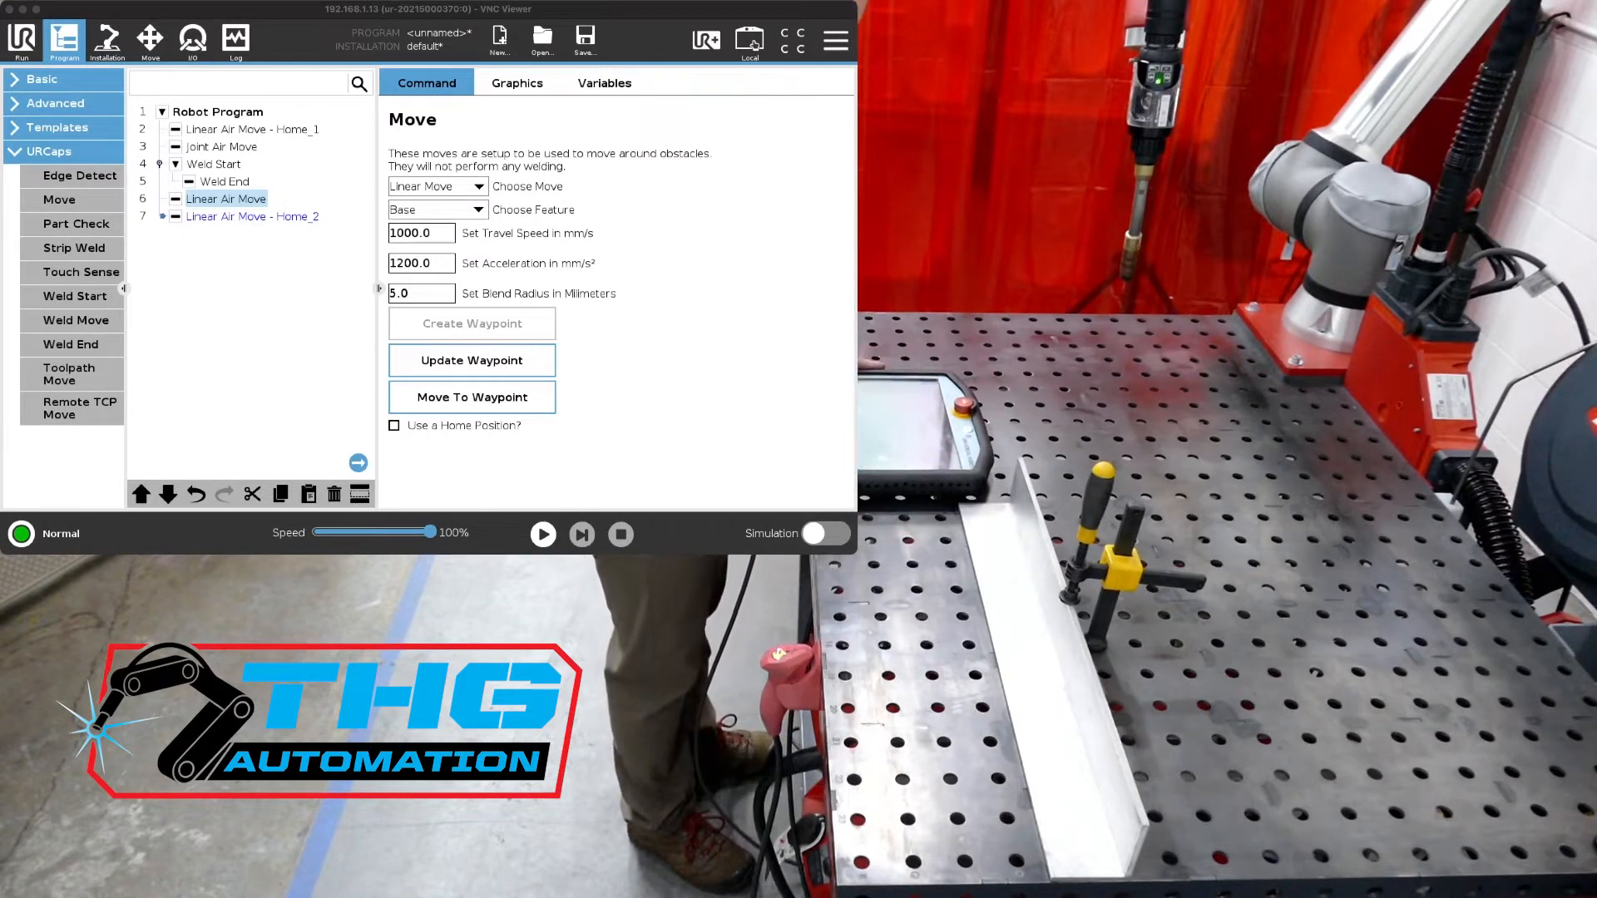
# Insert a Strip Weld node after Joint Air Move in place of the Weld Start/End nodes
pyautogui.click(214, 165)
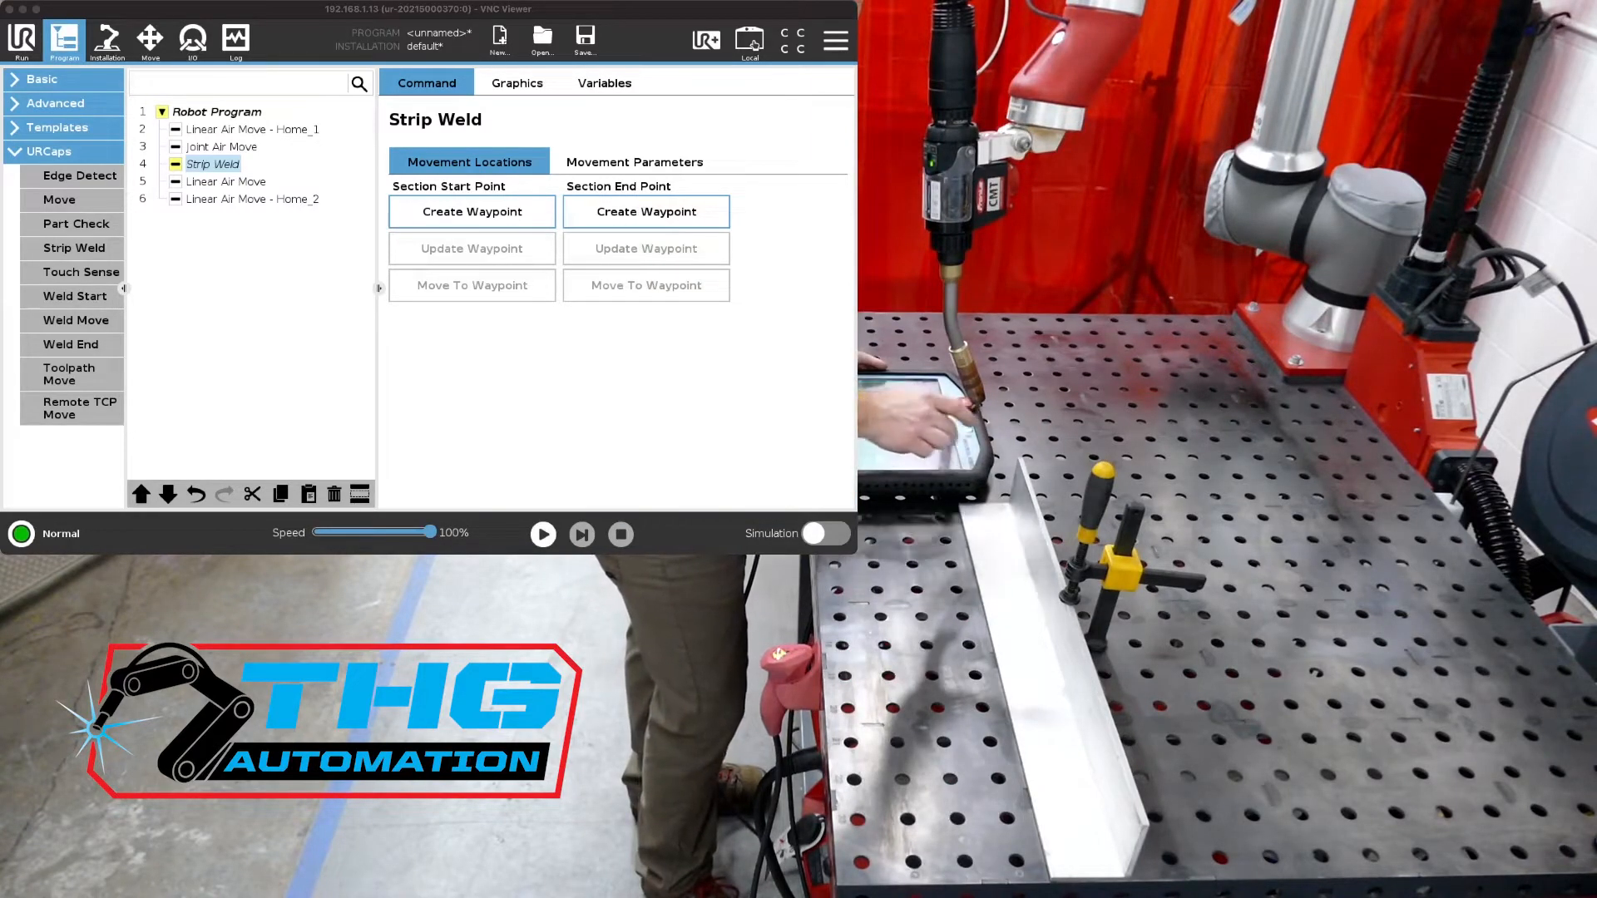
# Turn on Teach Mode from the THG toolbar to hand-guide the torch to the seam start
pyautogui.click(706, 40)
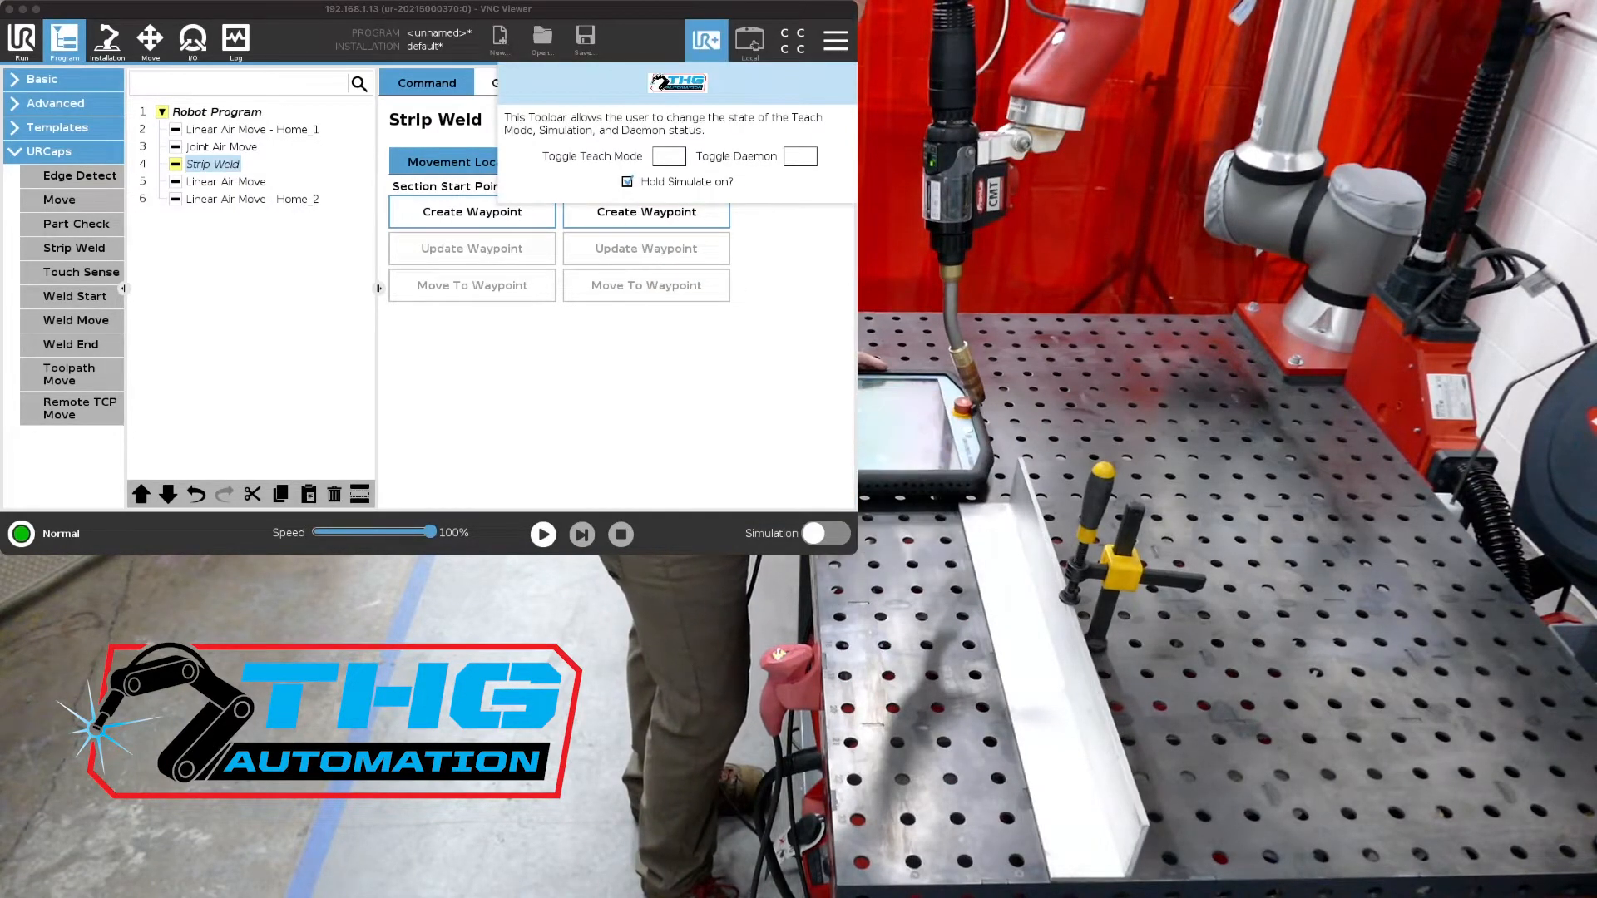
pyautogui.click(668, 156)
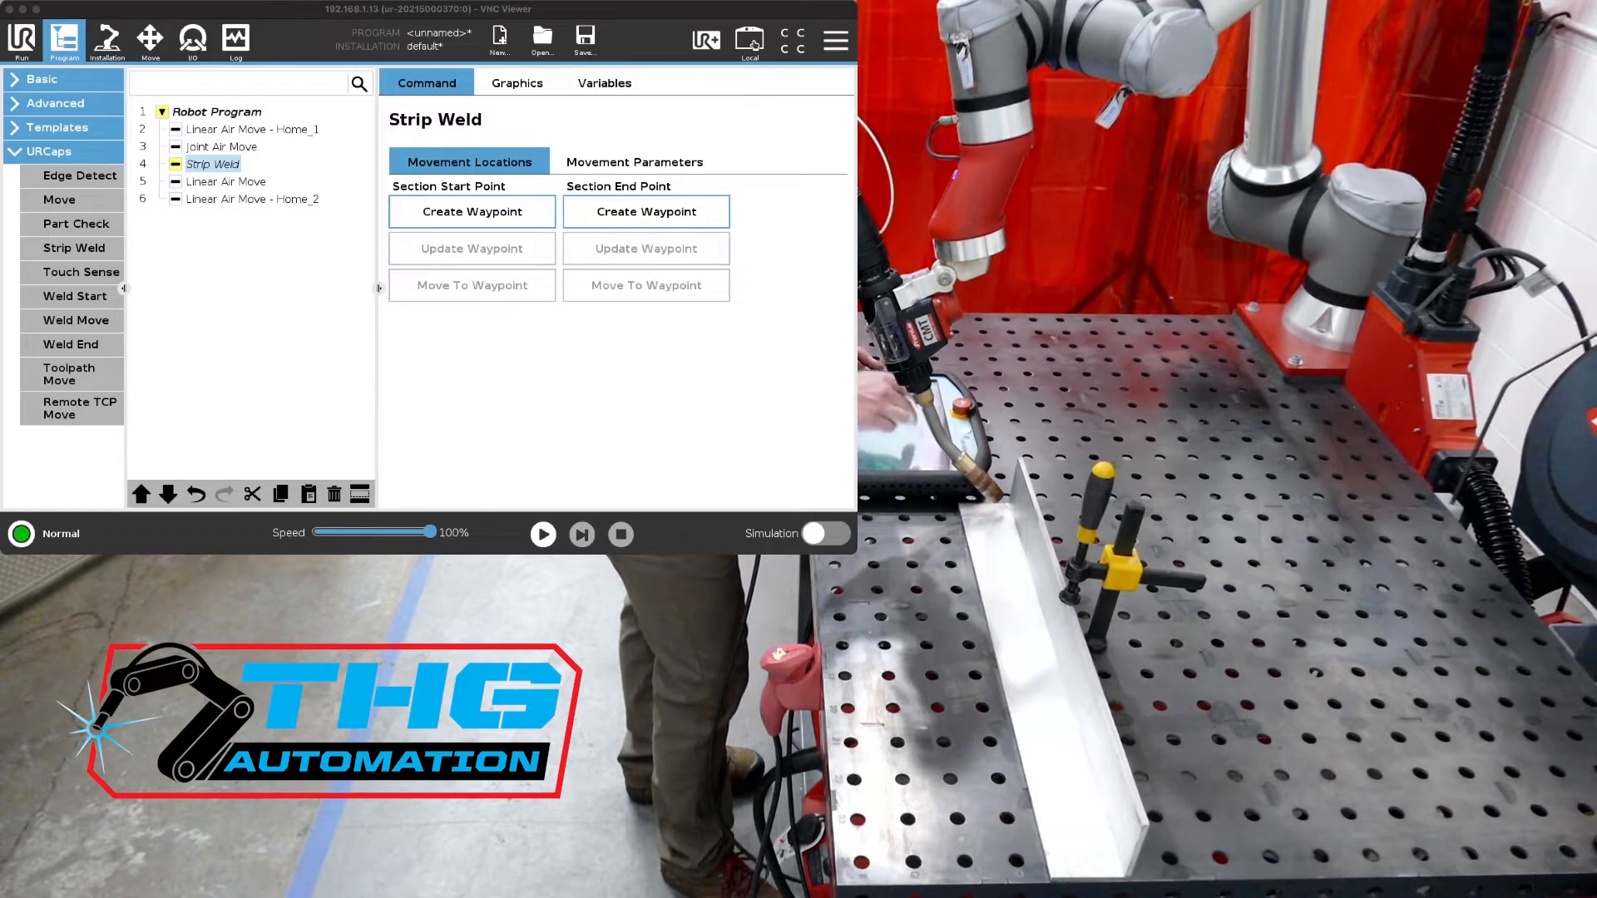
# Record the Section Start Point and Section End Point waypoints at the two ends of the seam
pyautogui.click(148, 33)
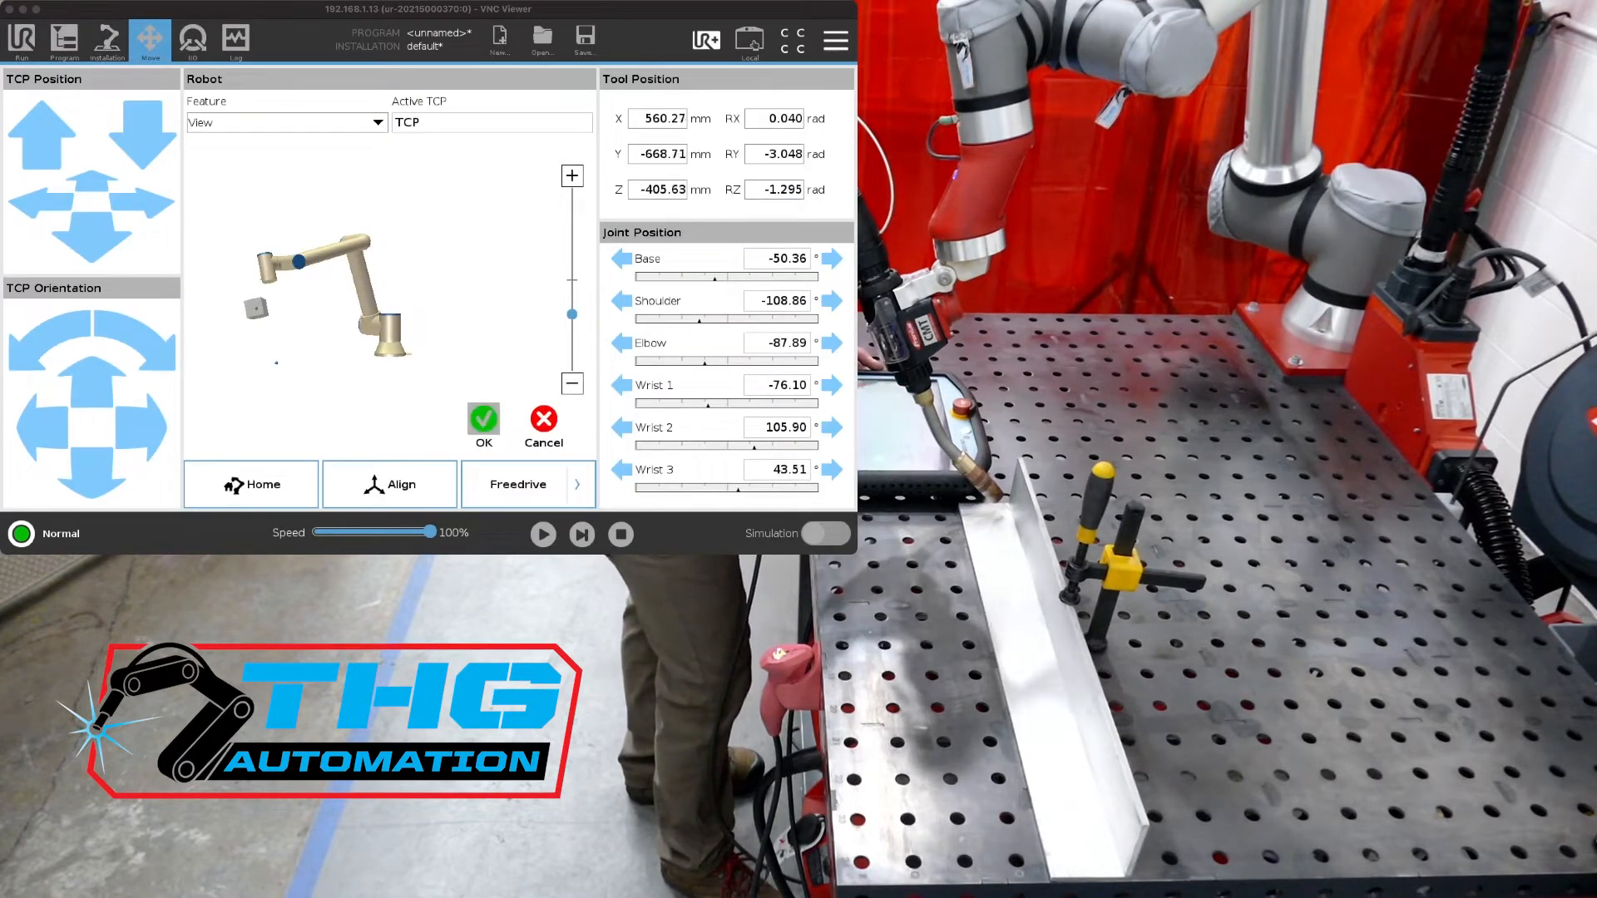
pyautogui.click(65, 38)
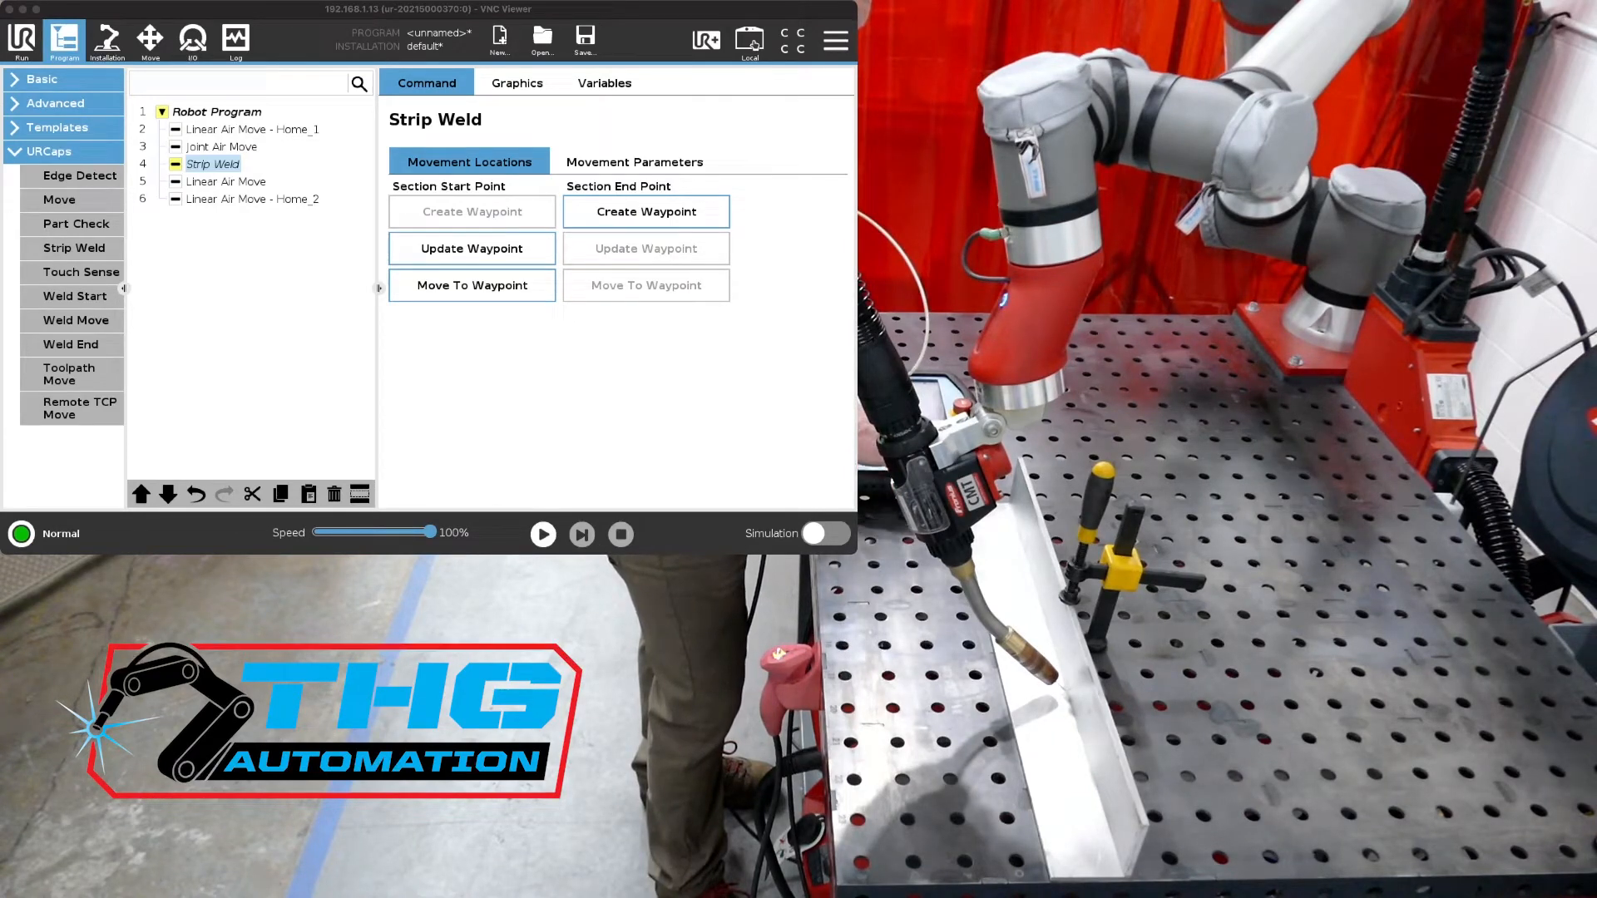
pyautogui.click(150, 38)
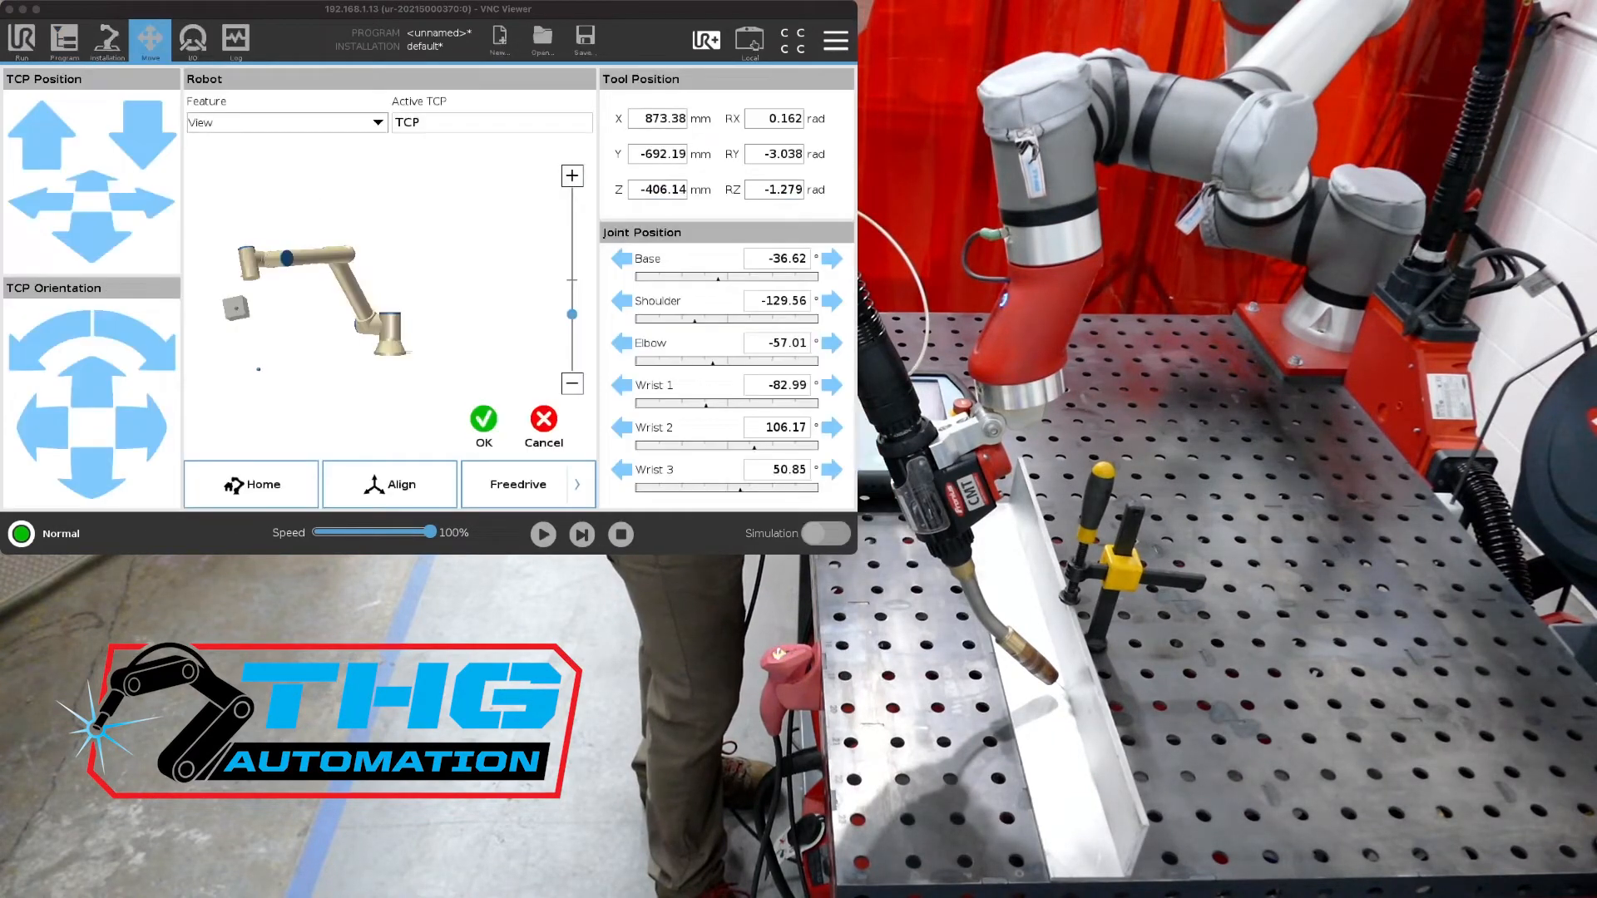
pyautogui.click(65, 38)
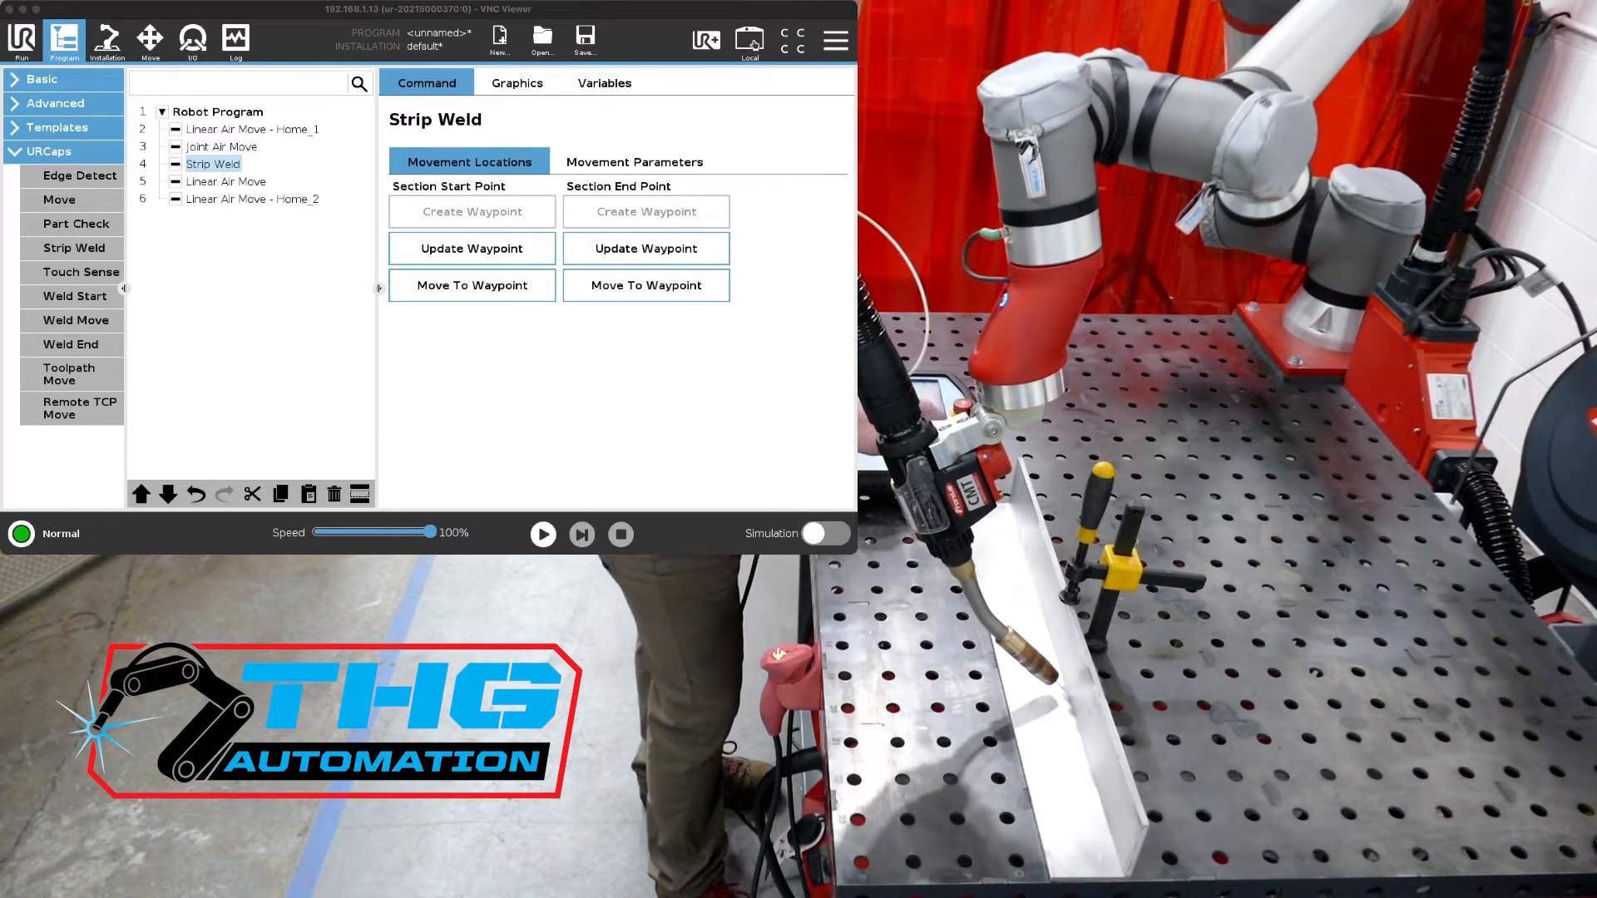
# Show the Strip Weld Movement Parameters: 20 mm pitch, 4 strips, job 13
pyautogui.click(705, 40)
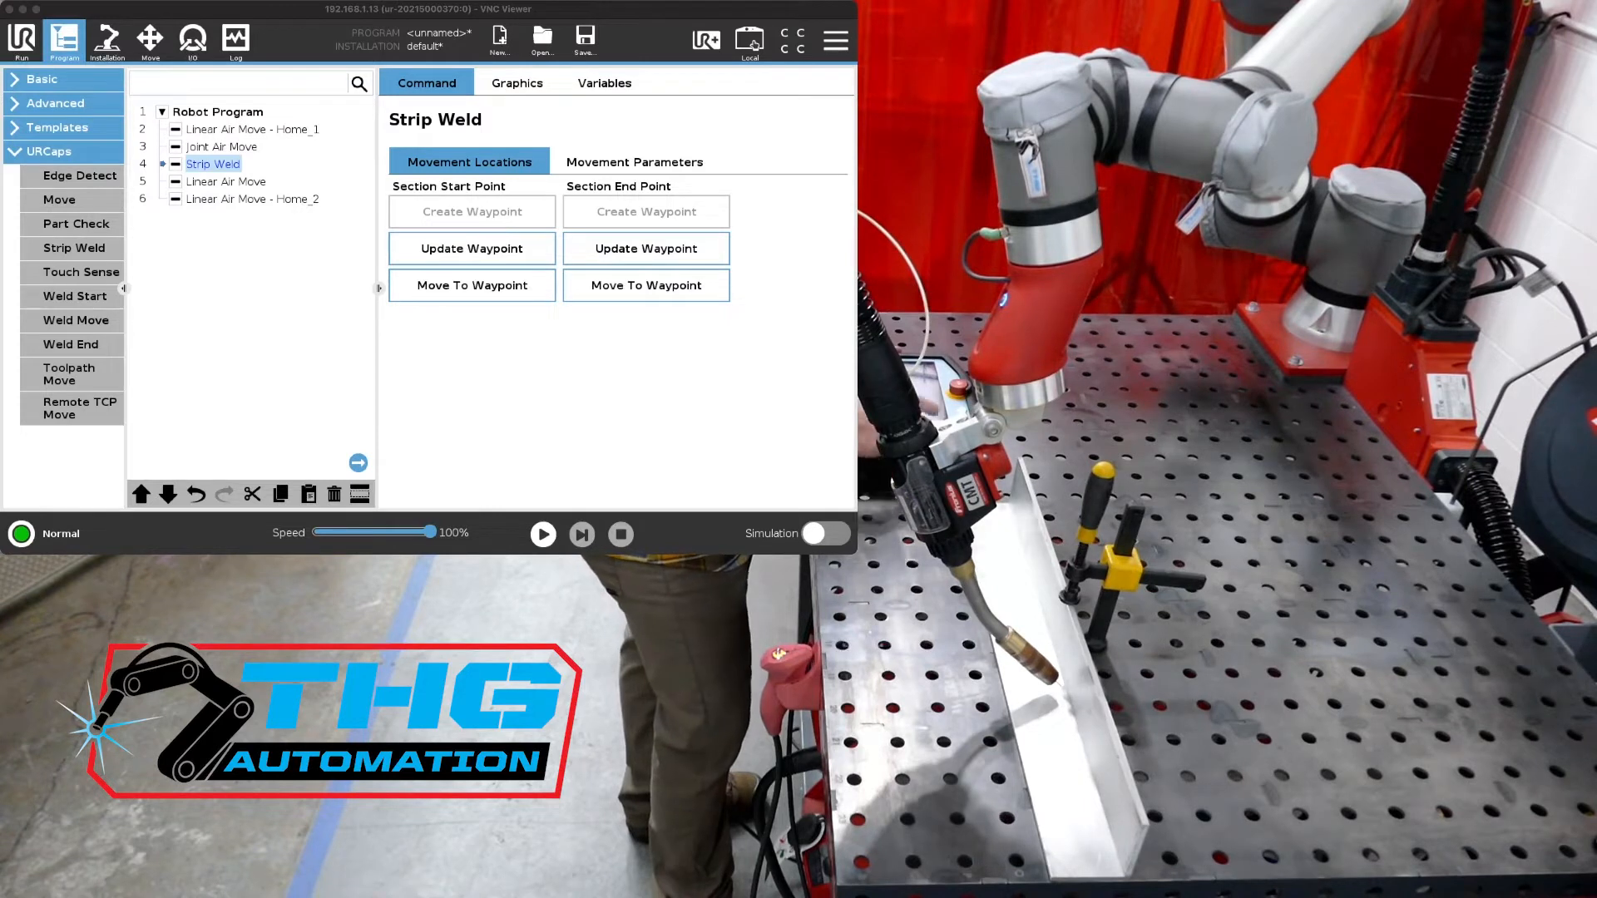
pyautogui.click(634, 162)
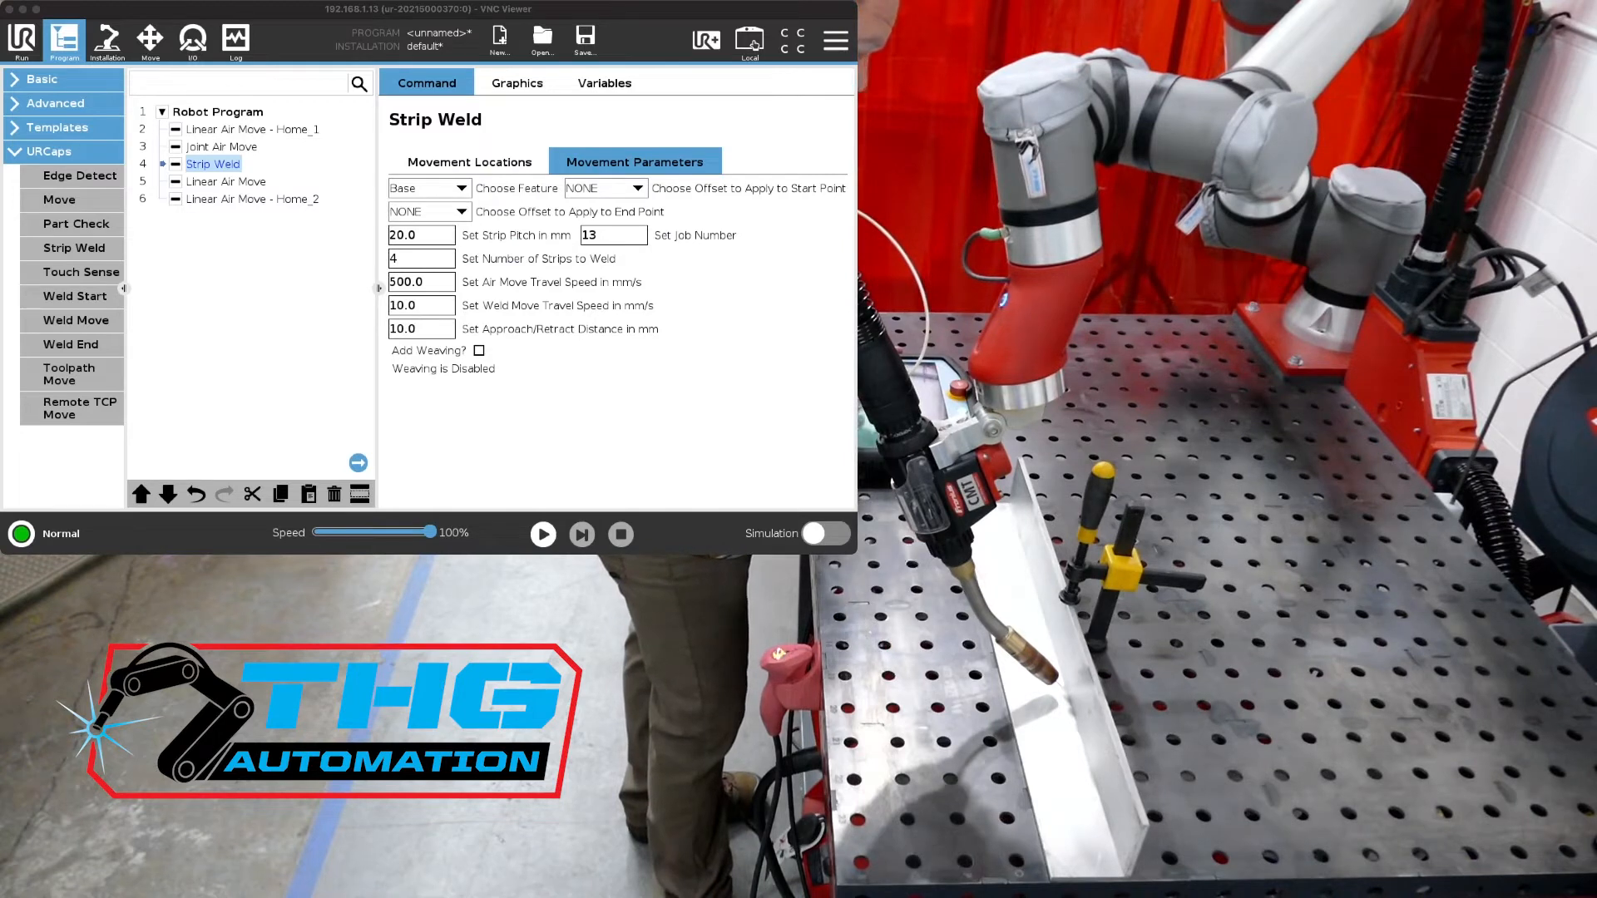
# Change the strip pitch to 25 mm
pyautogui.click(419, 234)
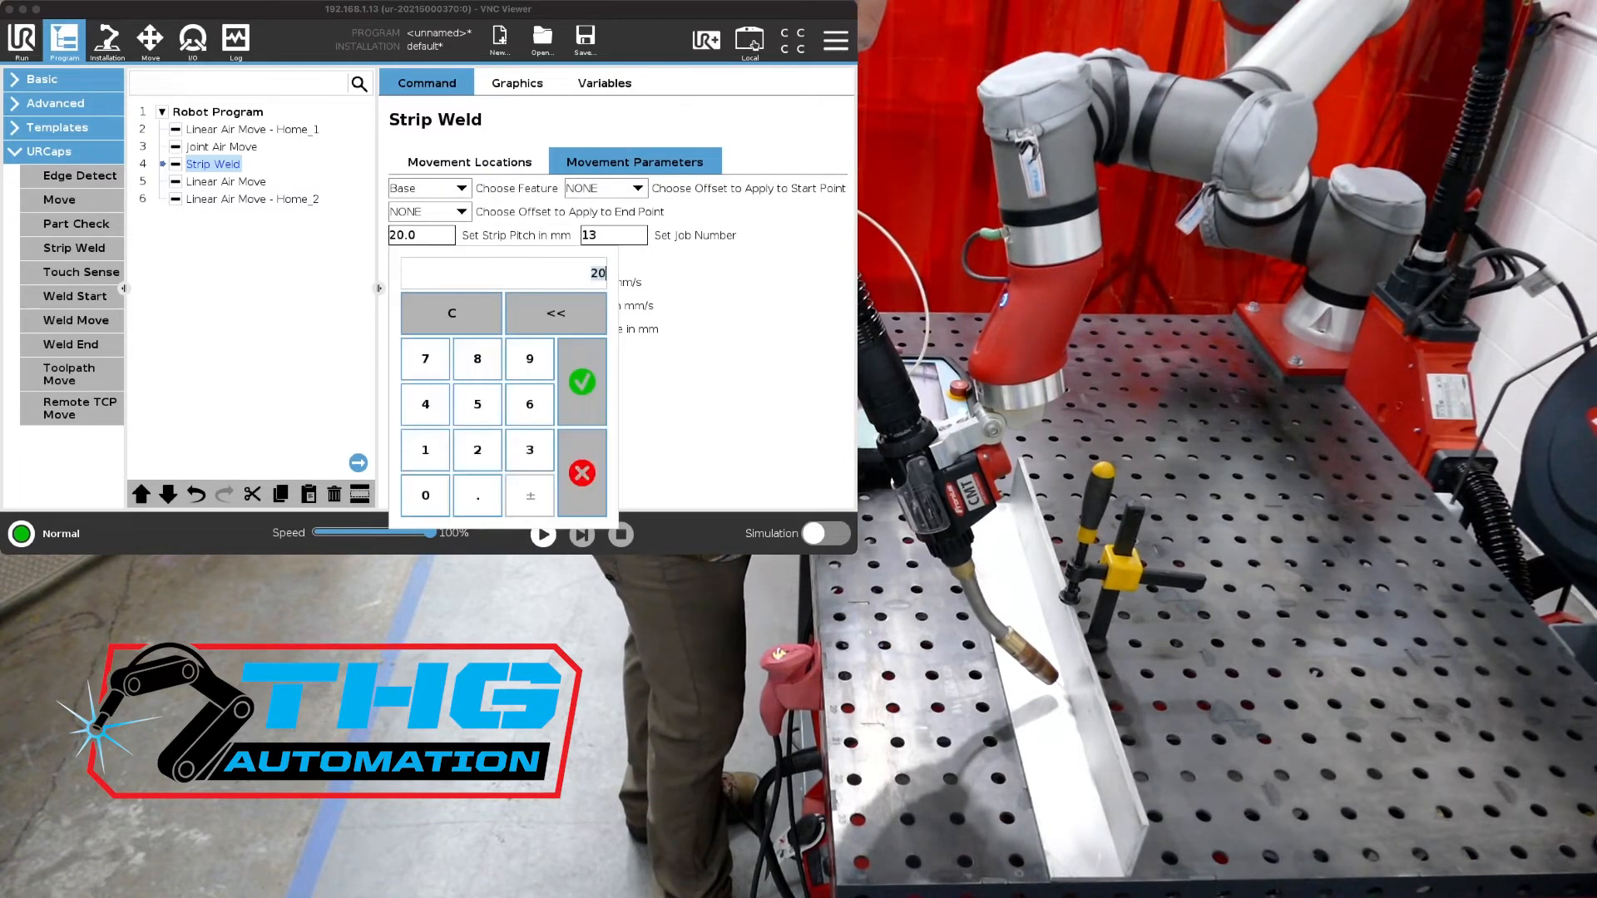
pyautogui.click(477, 404)
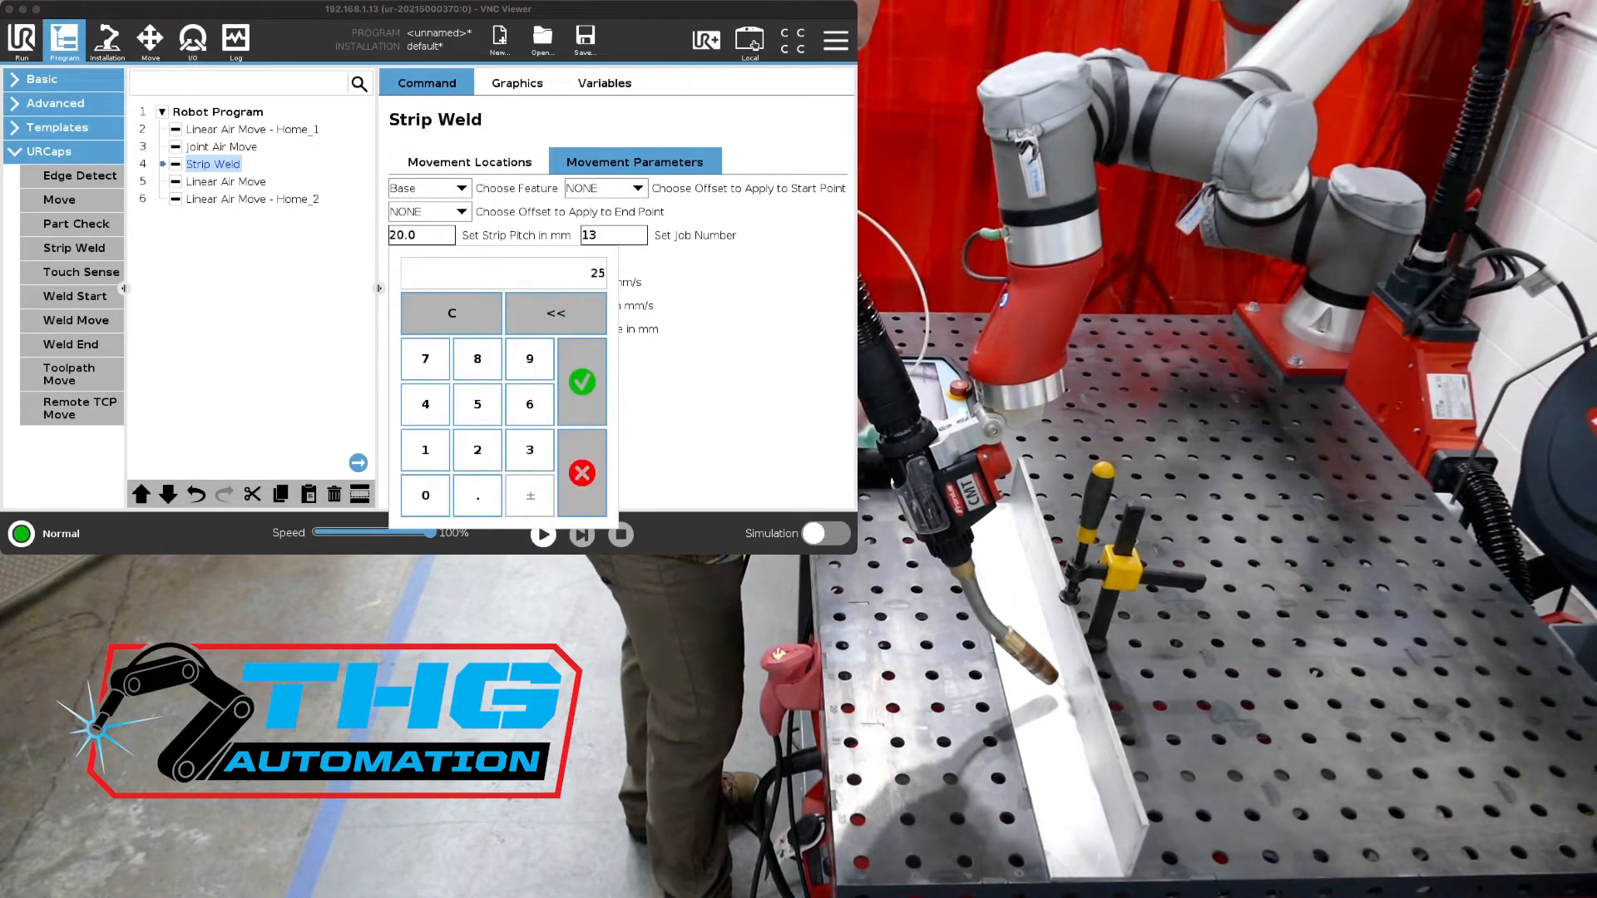
pyautogui.click(581, 381)
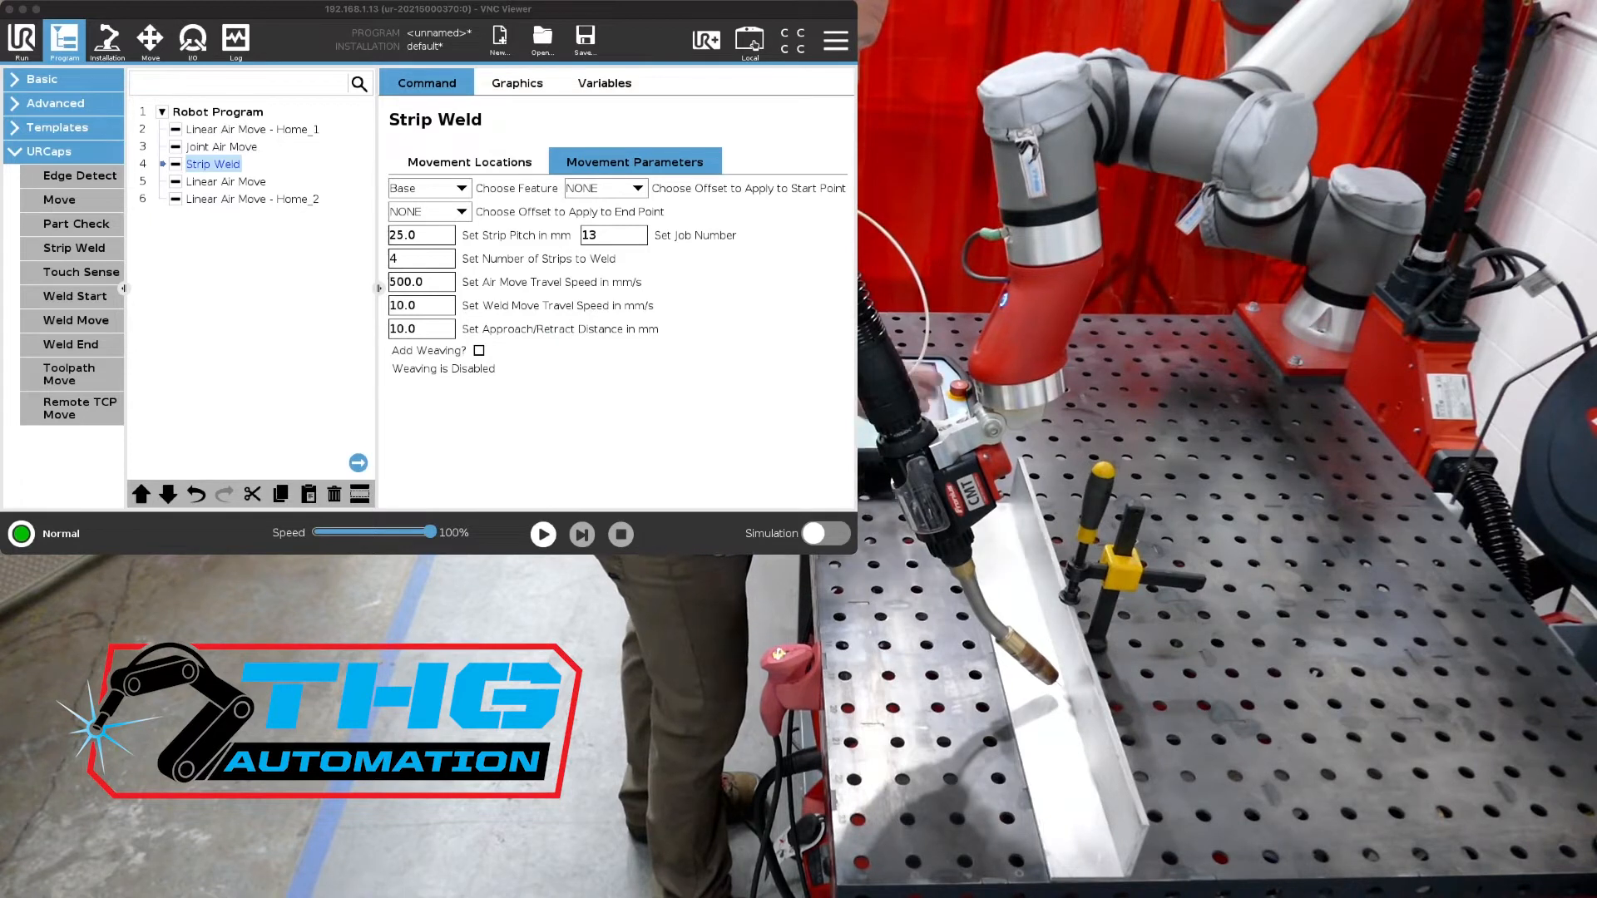
# Keep 4 strips, job number 13 and the 10 mm approach/retract distance
pyautogui.click(421, 258)
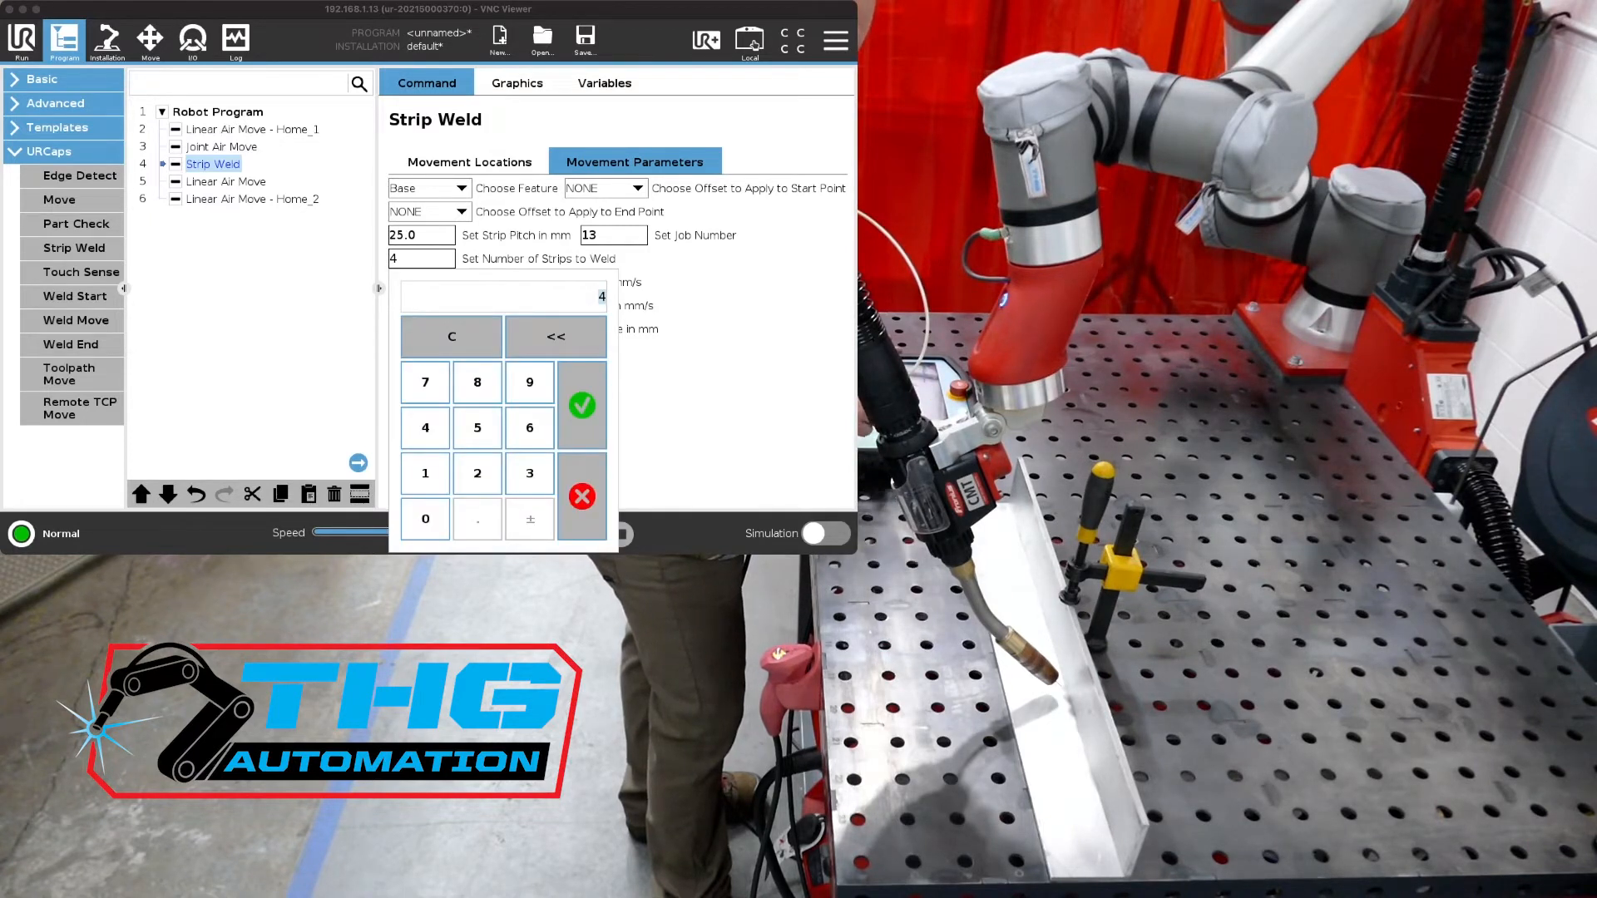
pyautogui.click(582, 405)
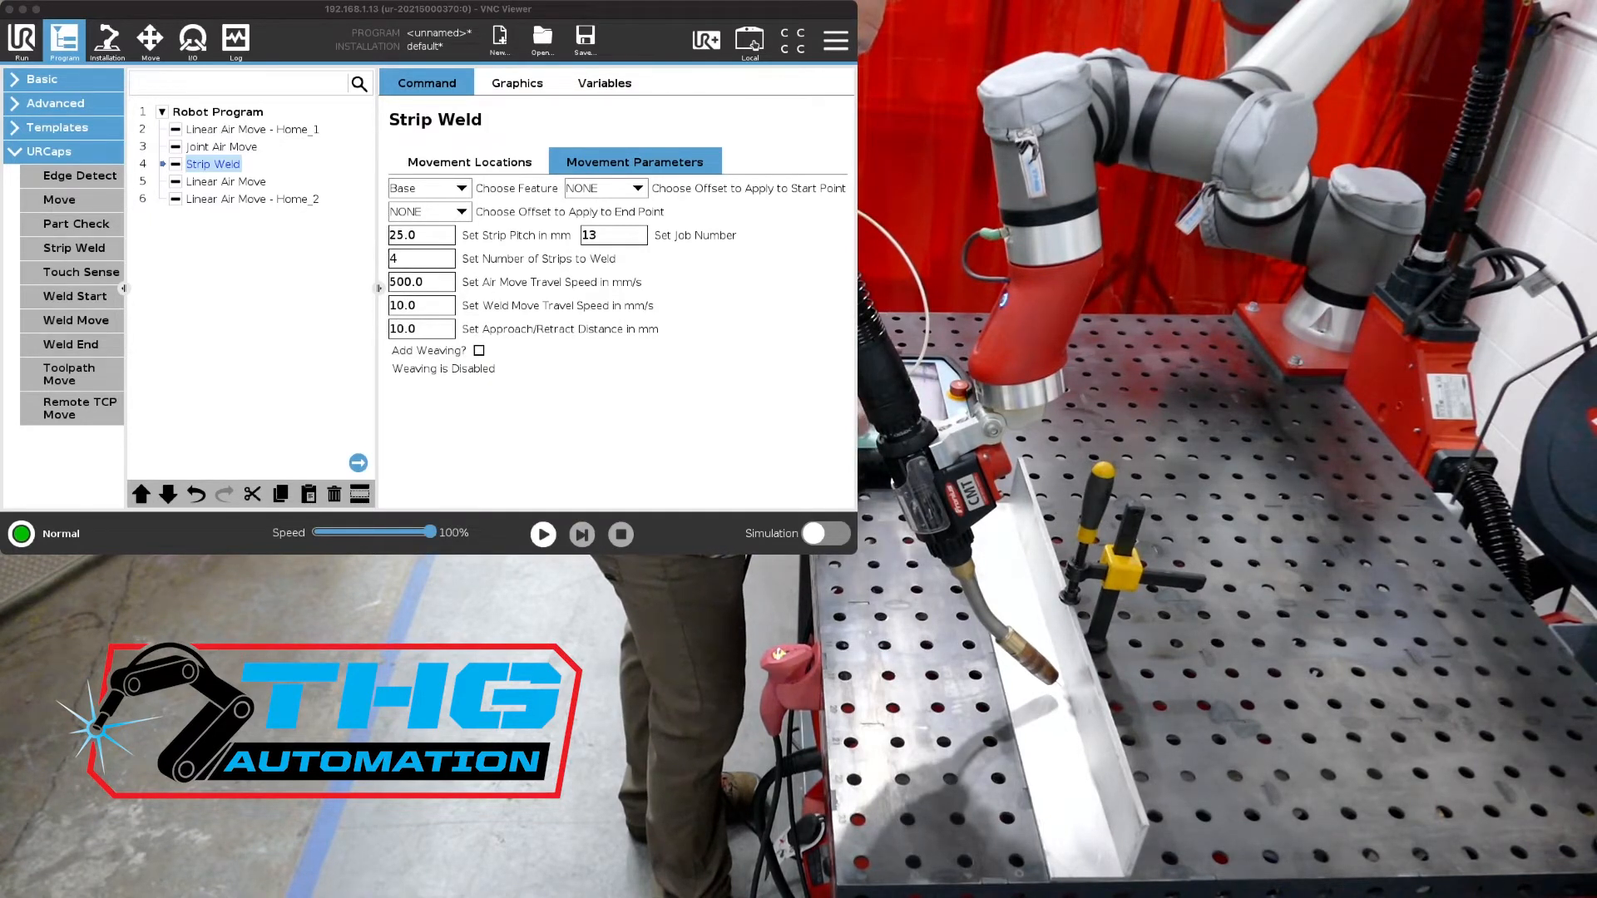
pyautogui.click(612, 235)
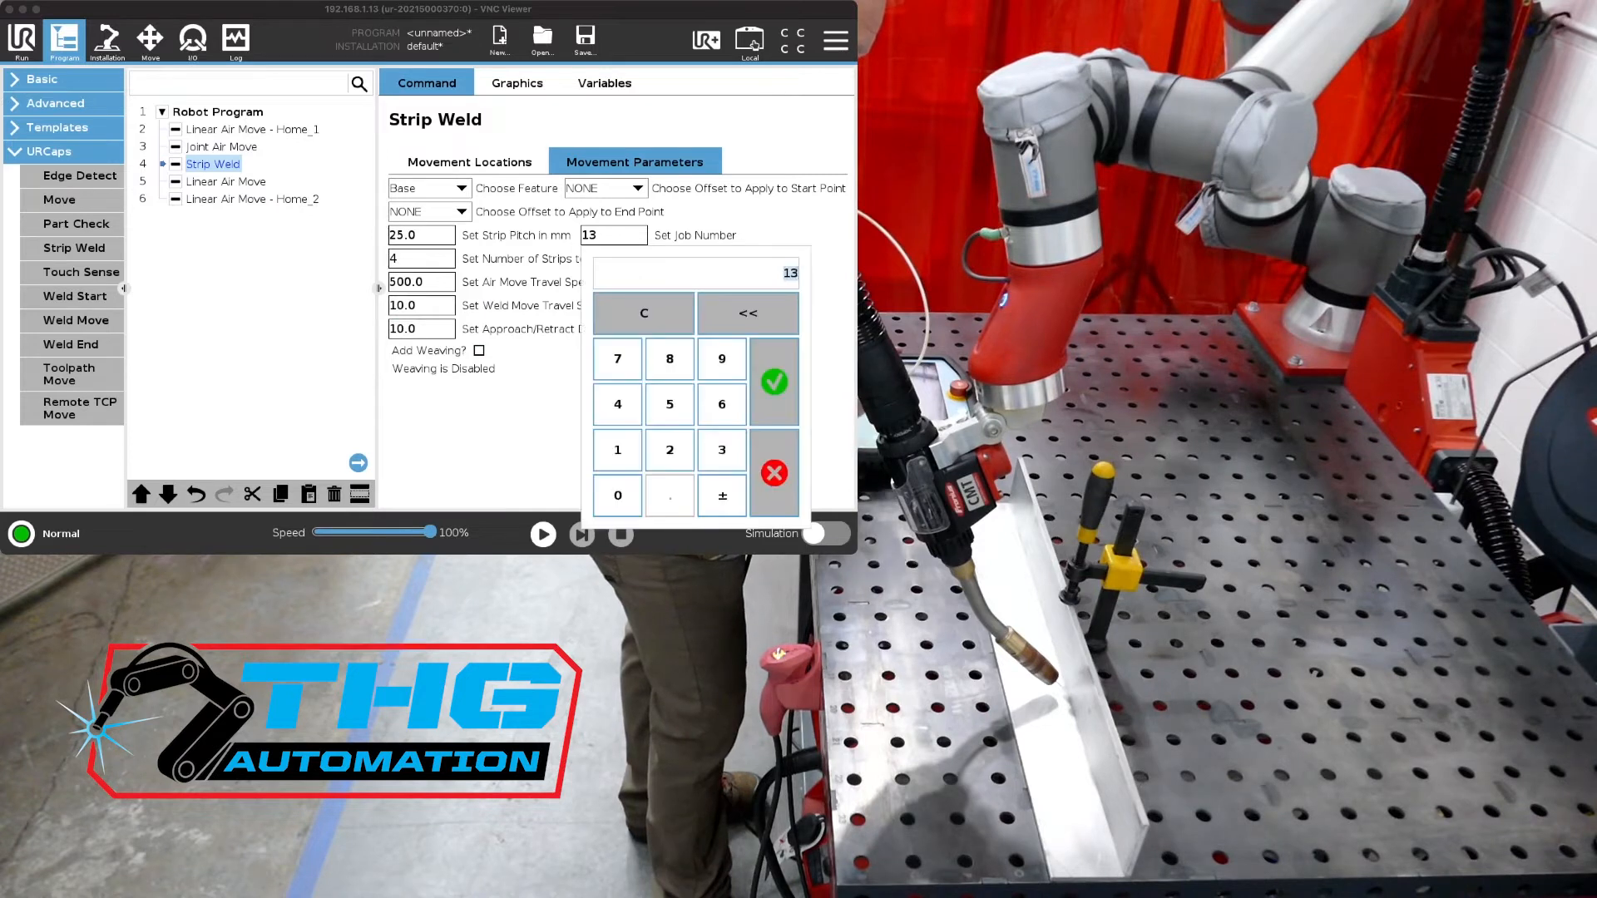
pyautogui.click(774, 383)
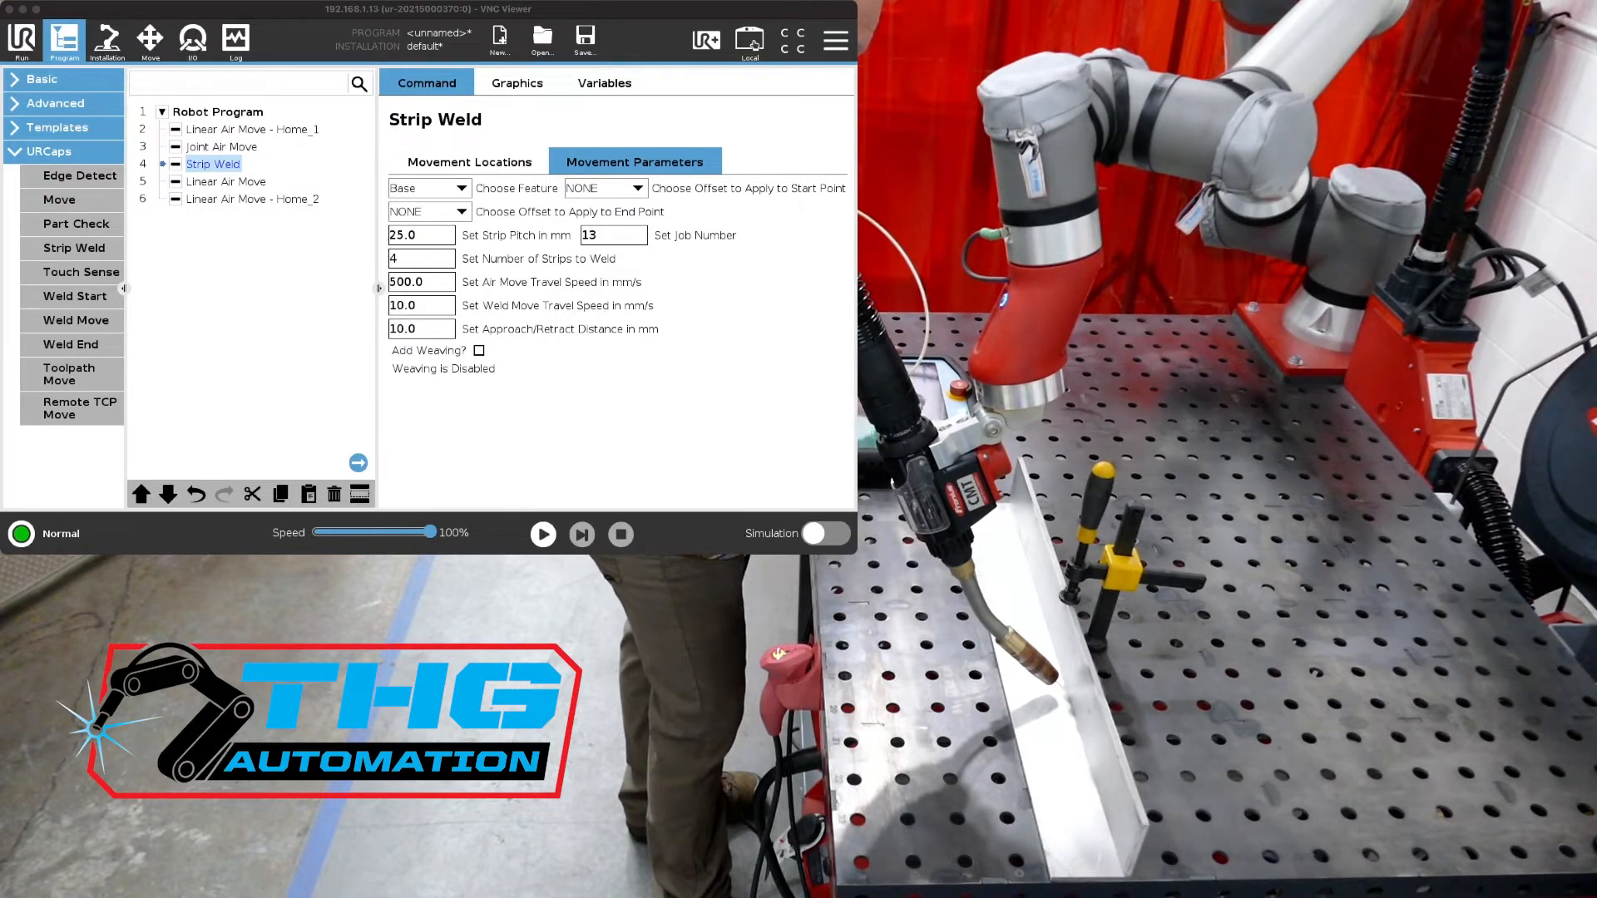
pyautogui.click(421, 258)
pyautogui.write('10')
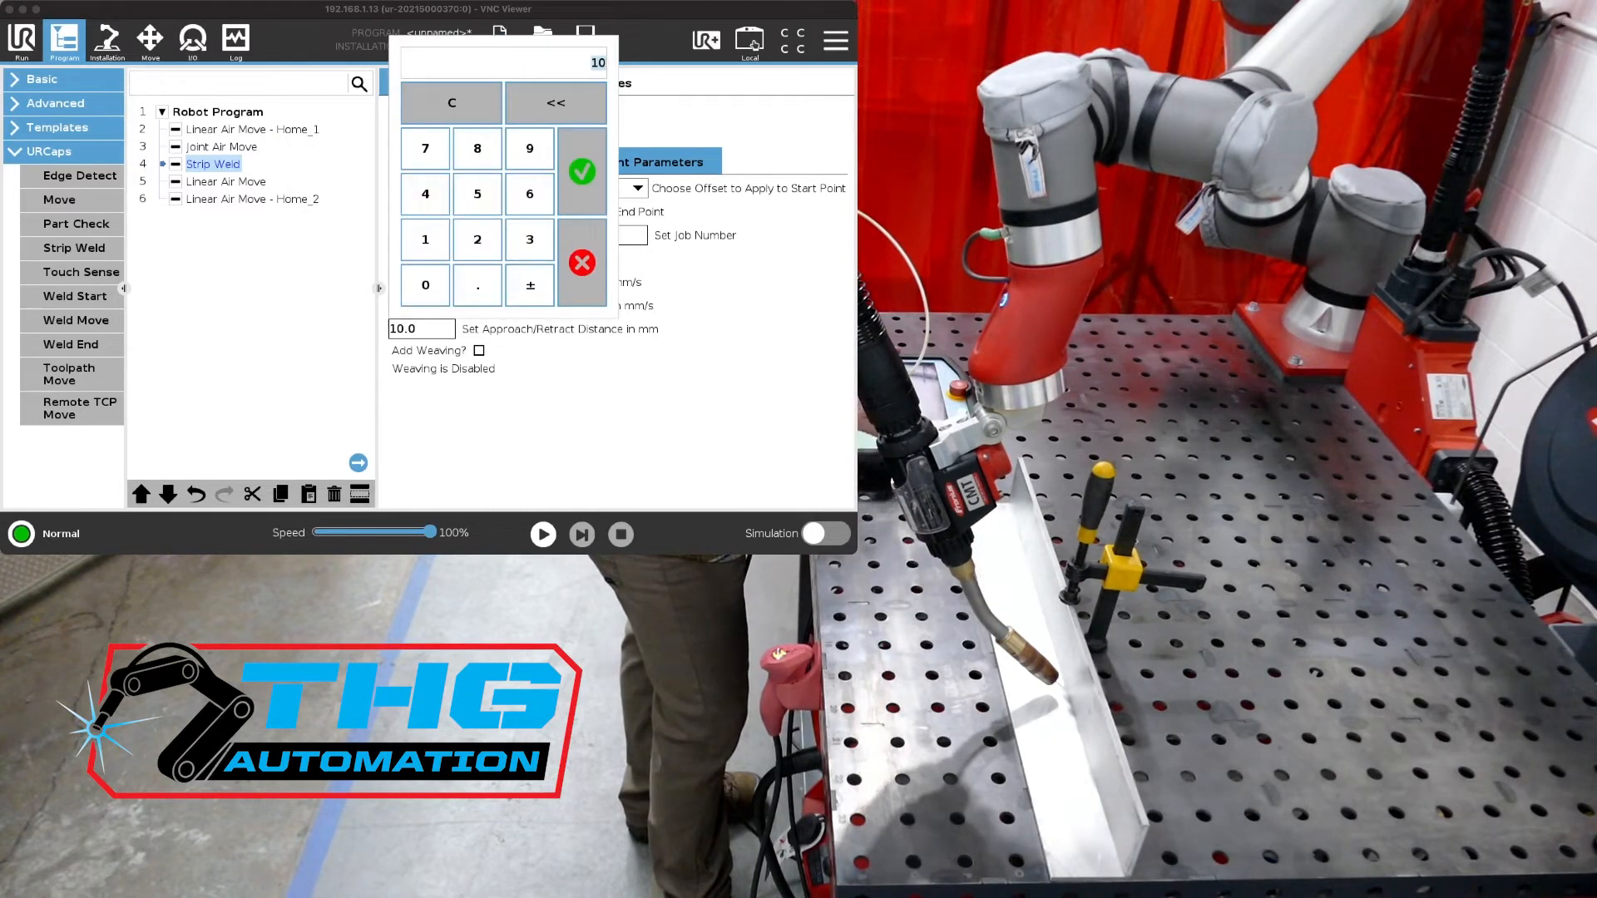
pyautogui.click(582, 170)
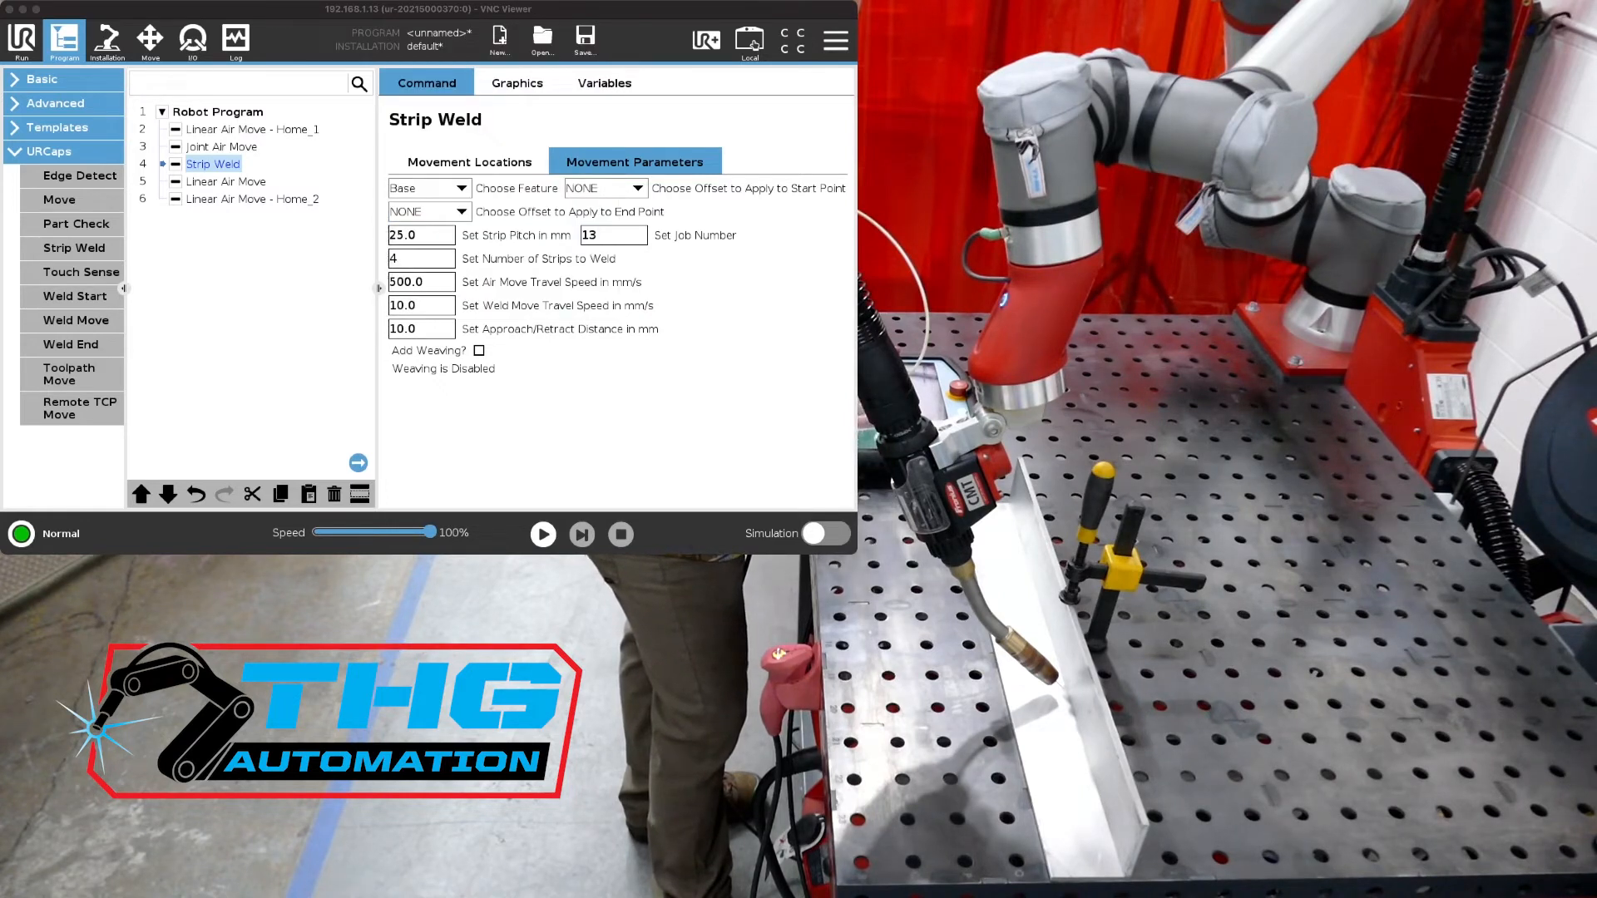
# Preview the Add Weaving fields, leave weaving disabled, and run the robot program
pyautogui.click(478, 351)
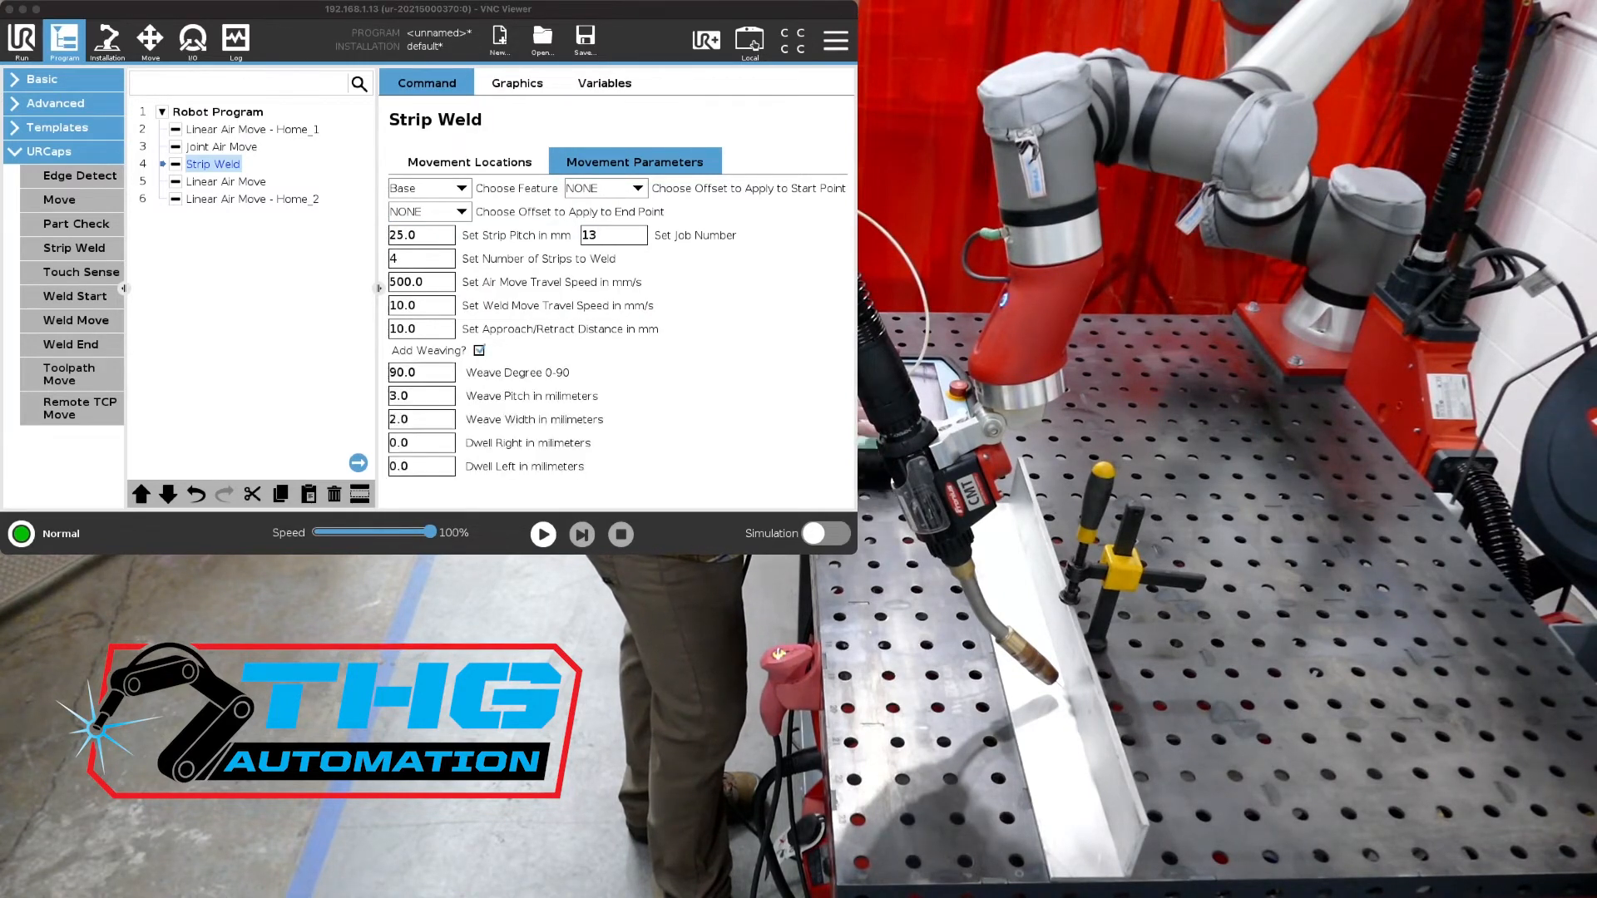
pyautogui.click(478, 351)
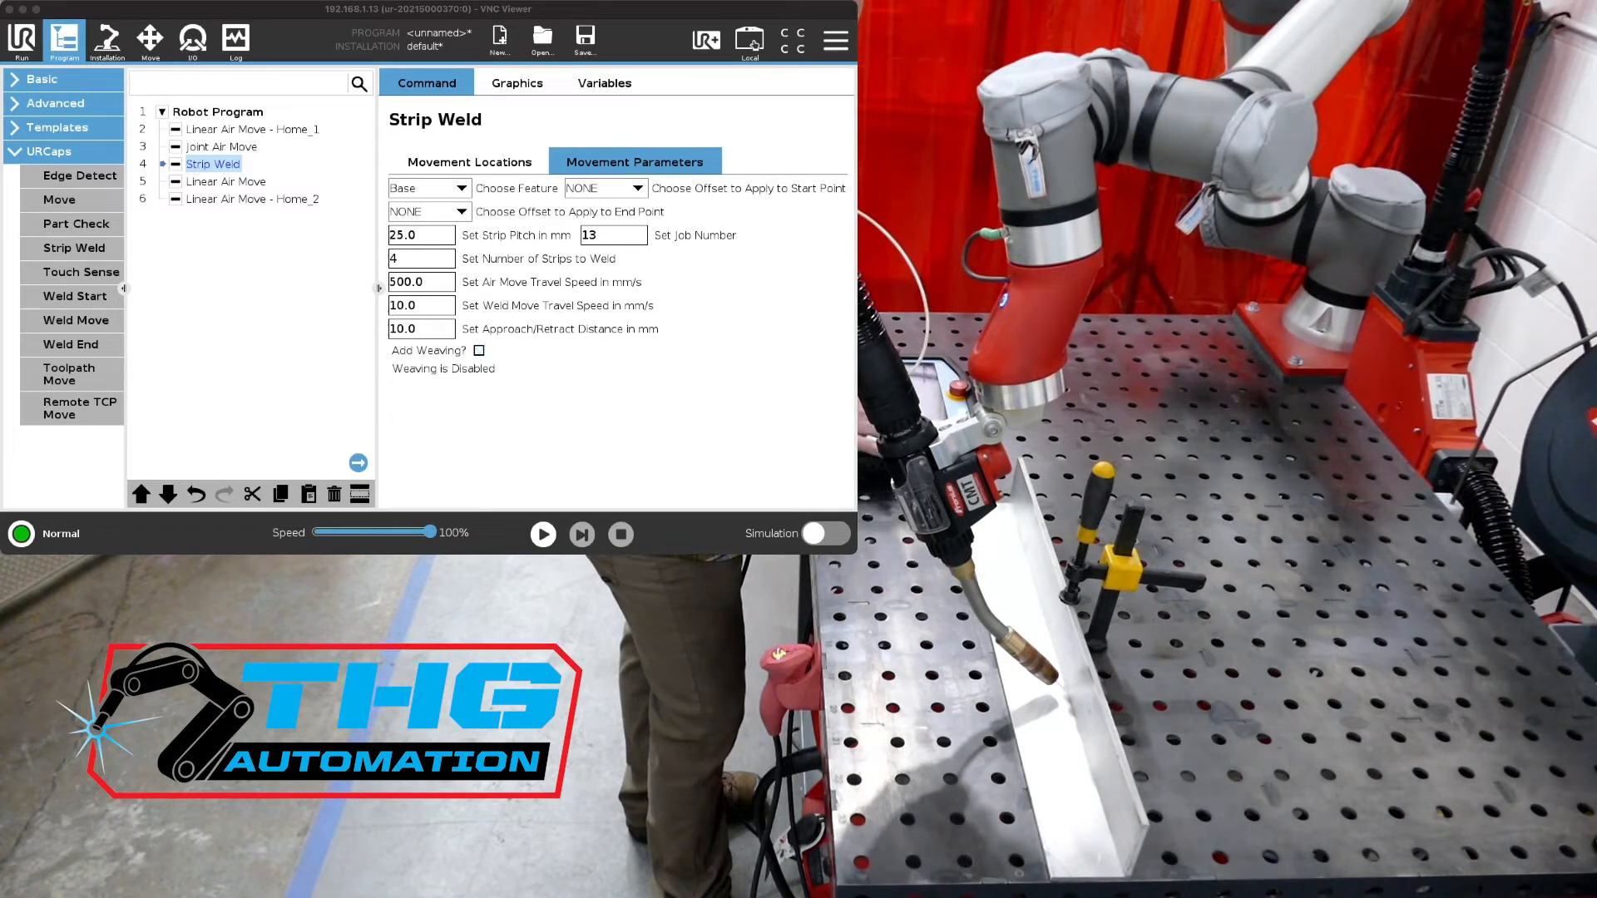
pyautogui.click(478, 351)
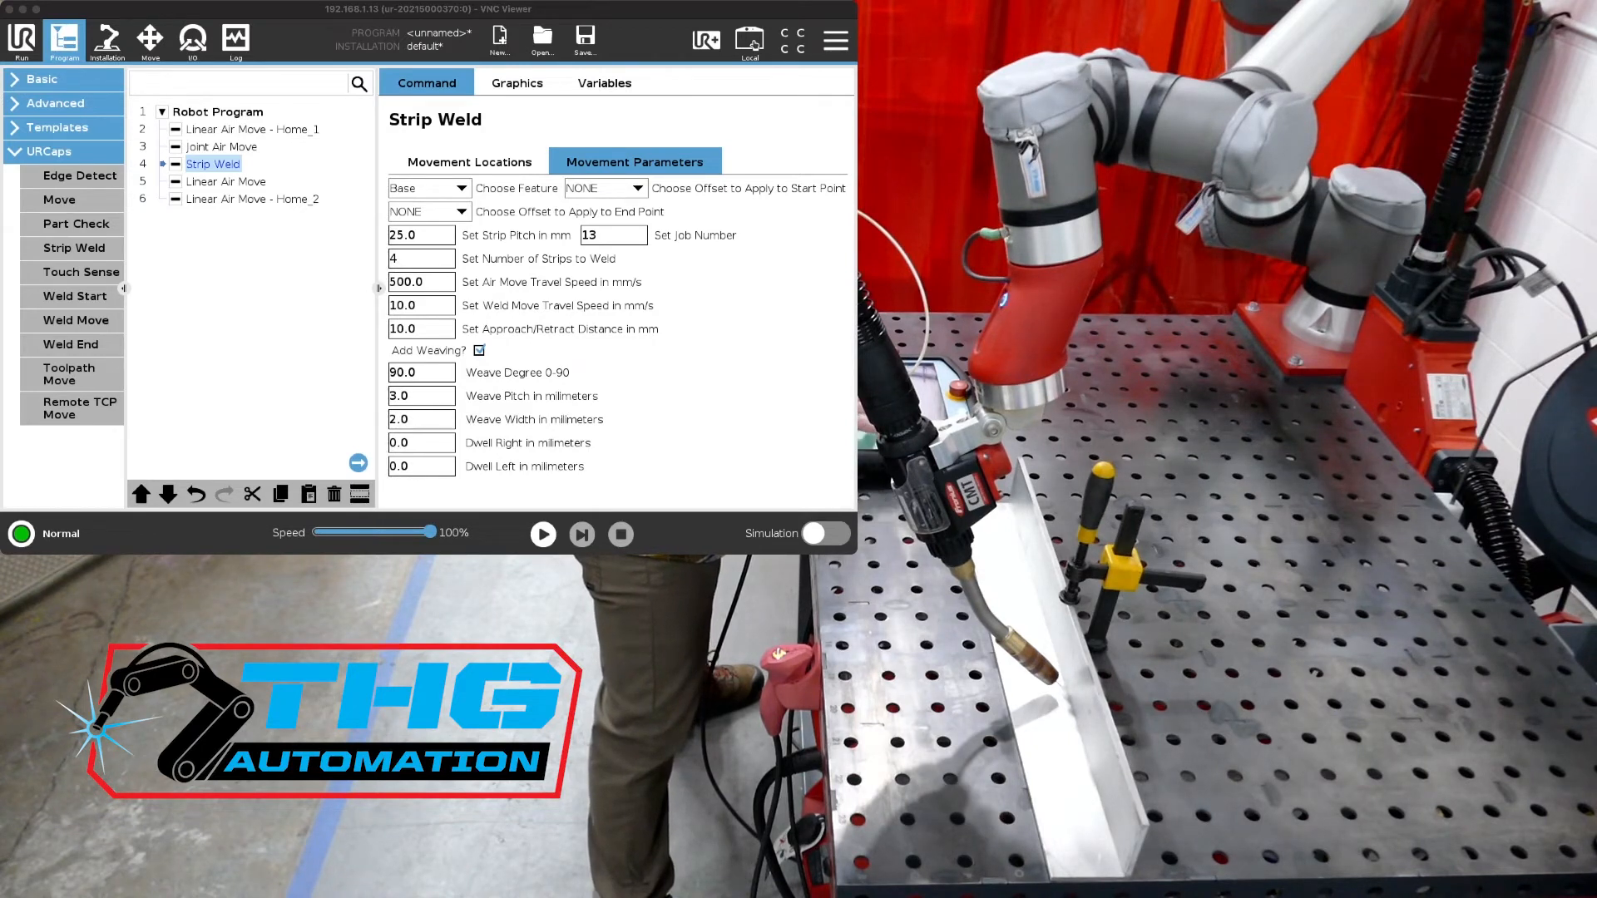
pyautogui.click(479, 350)
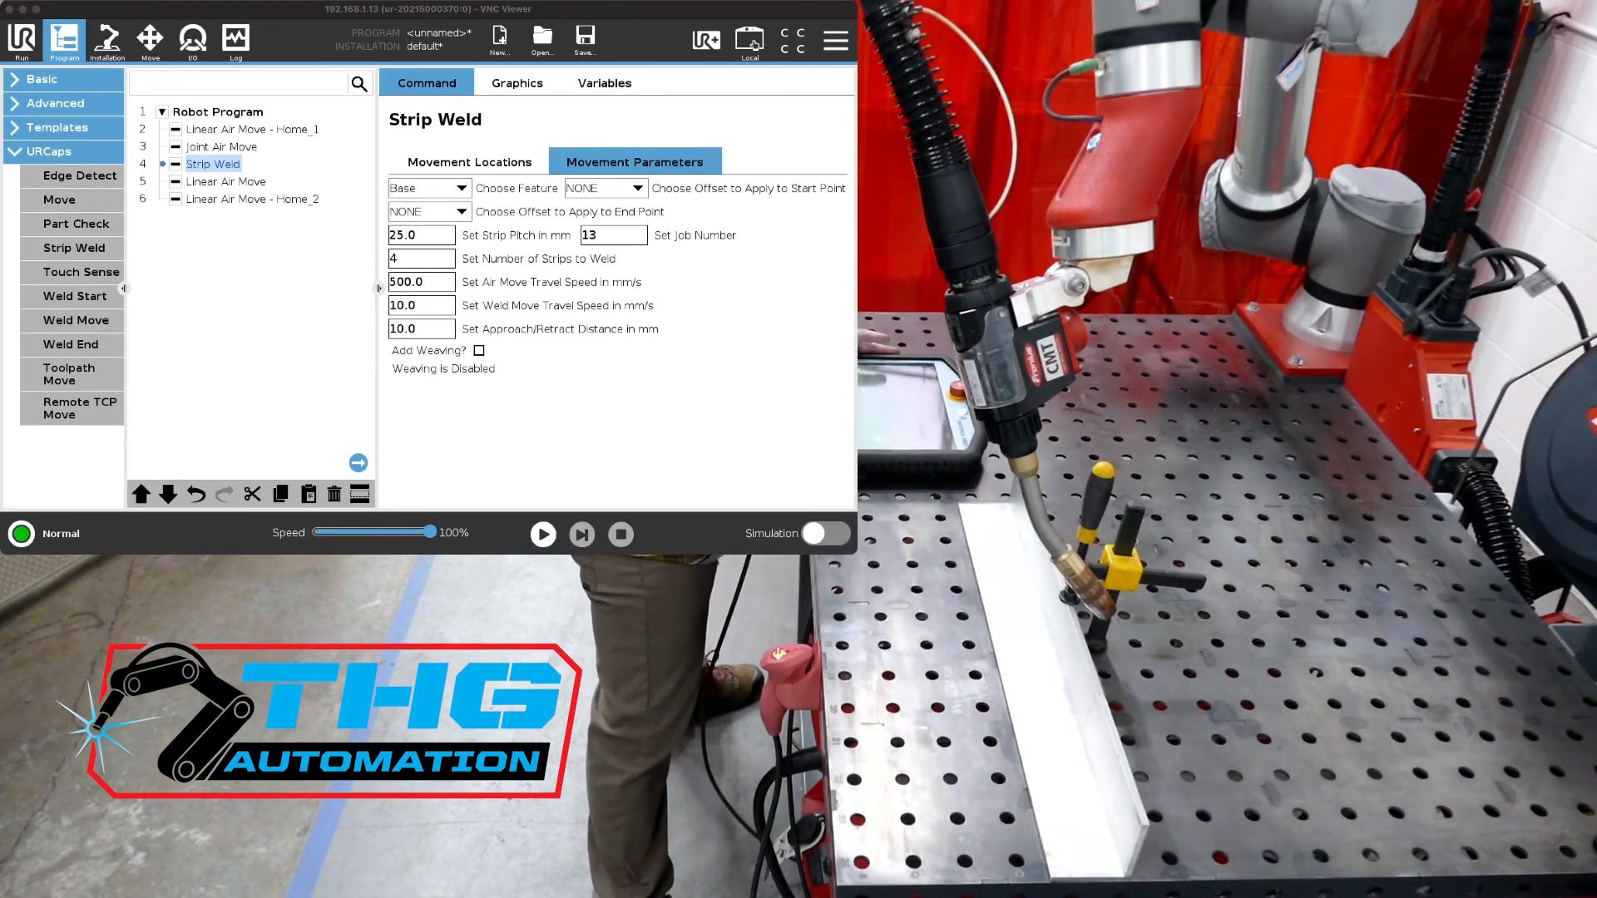
pyautogui.click(542, 534)
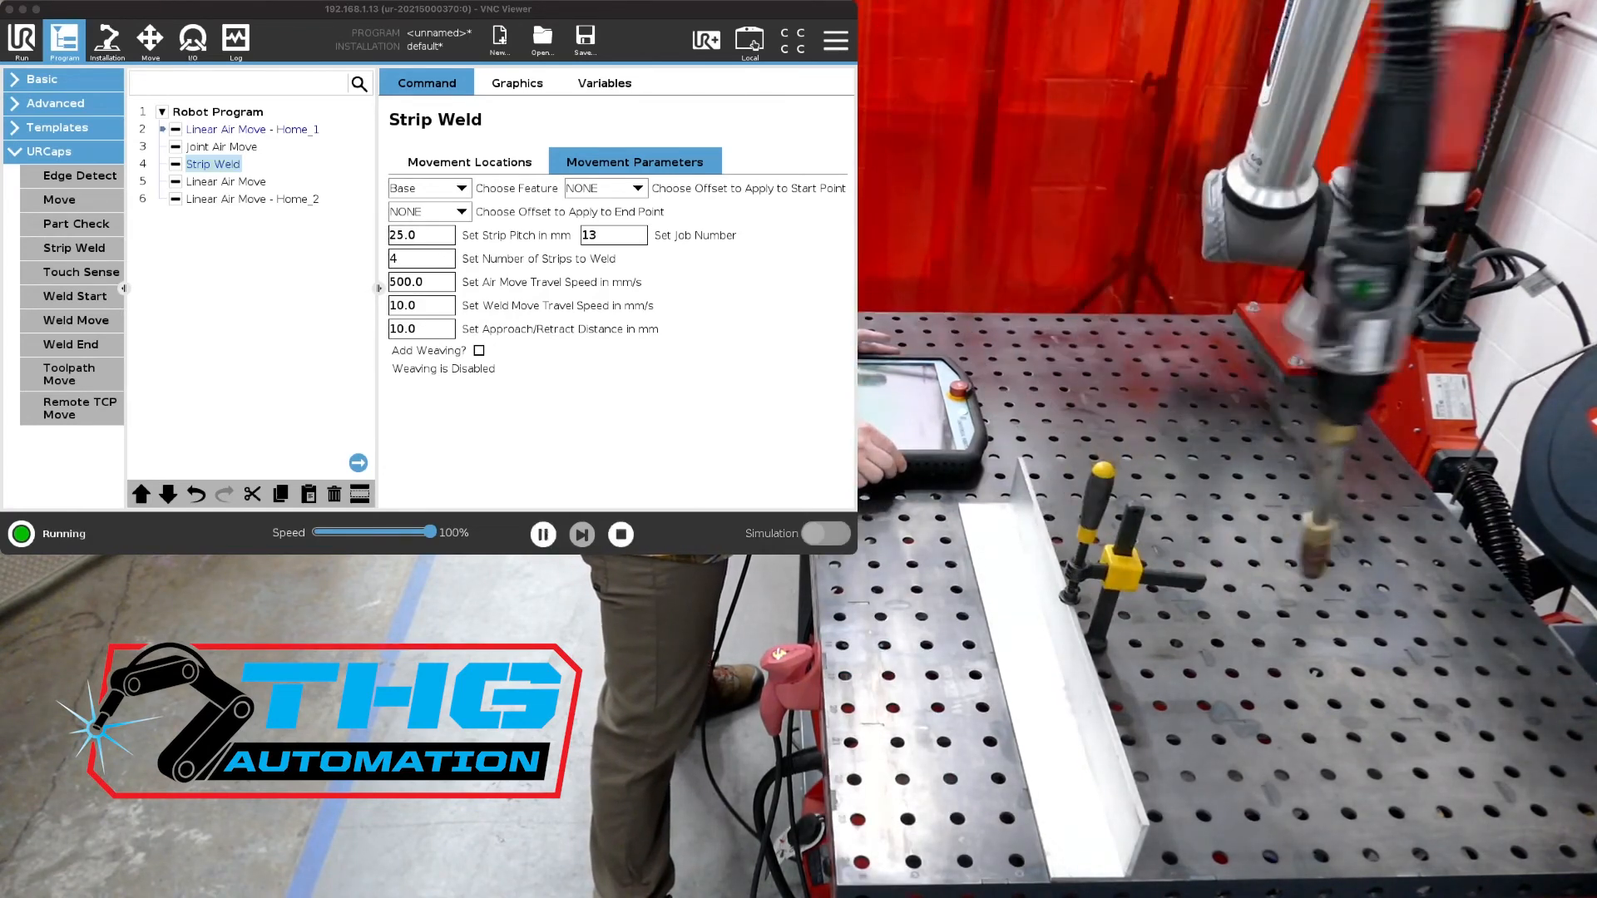